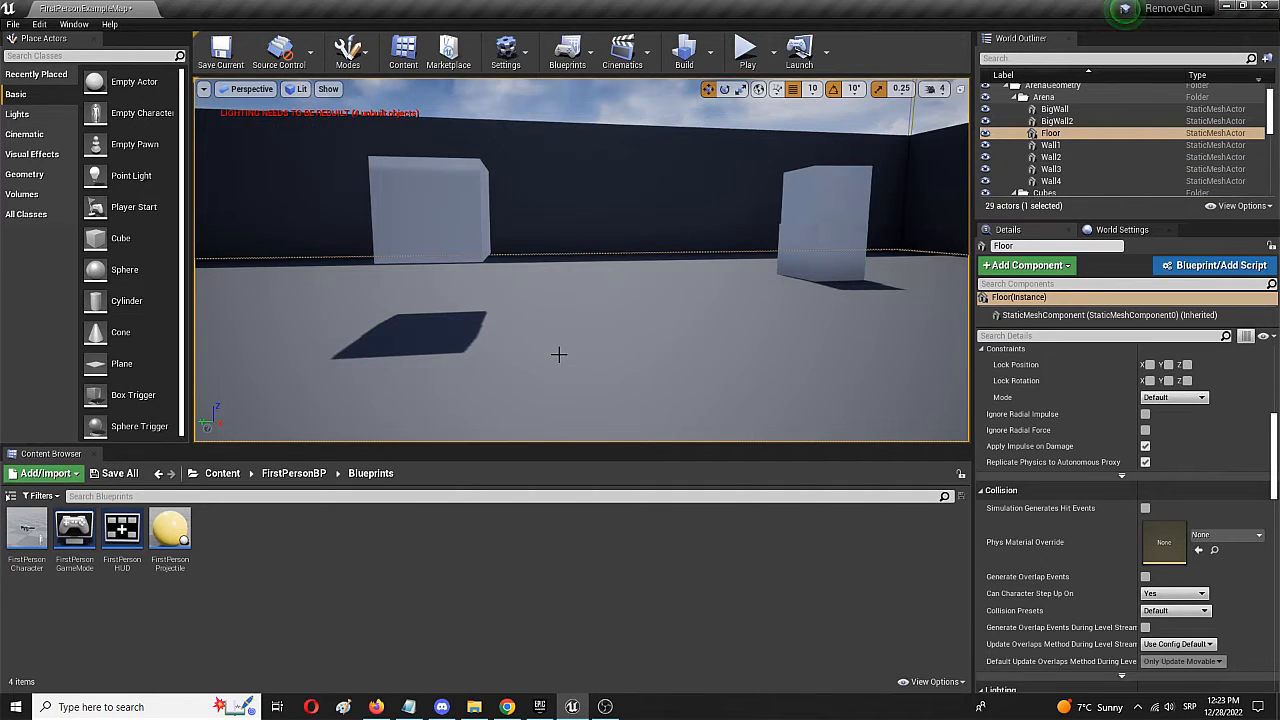
mouse_move(481, 348)
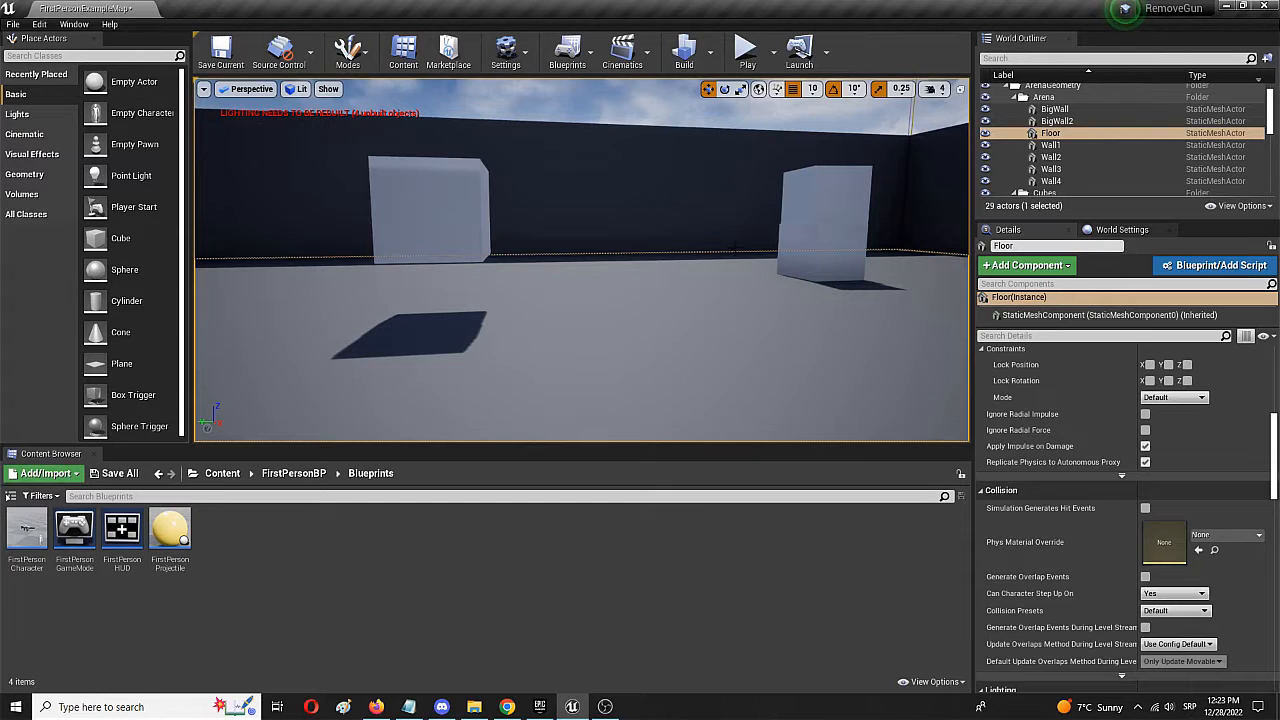
Step: Enable Override World Gravity in World Settings and save the First Person example map
click(746, 47)
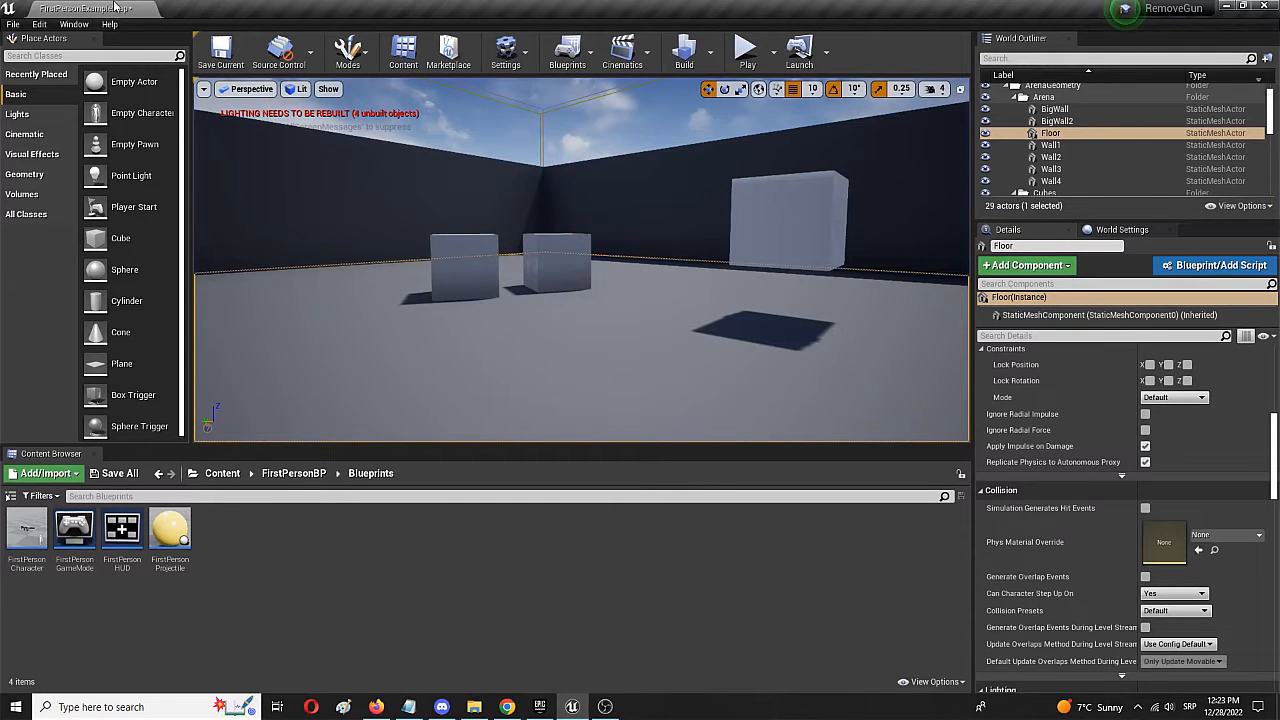
click(1122, 229)
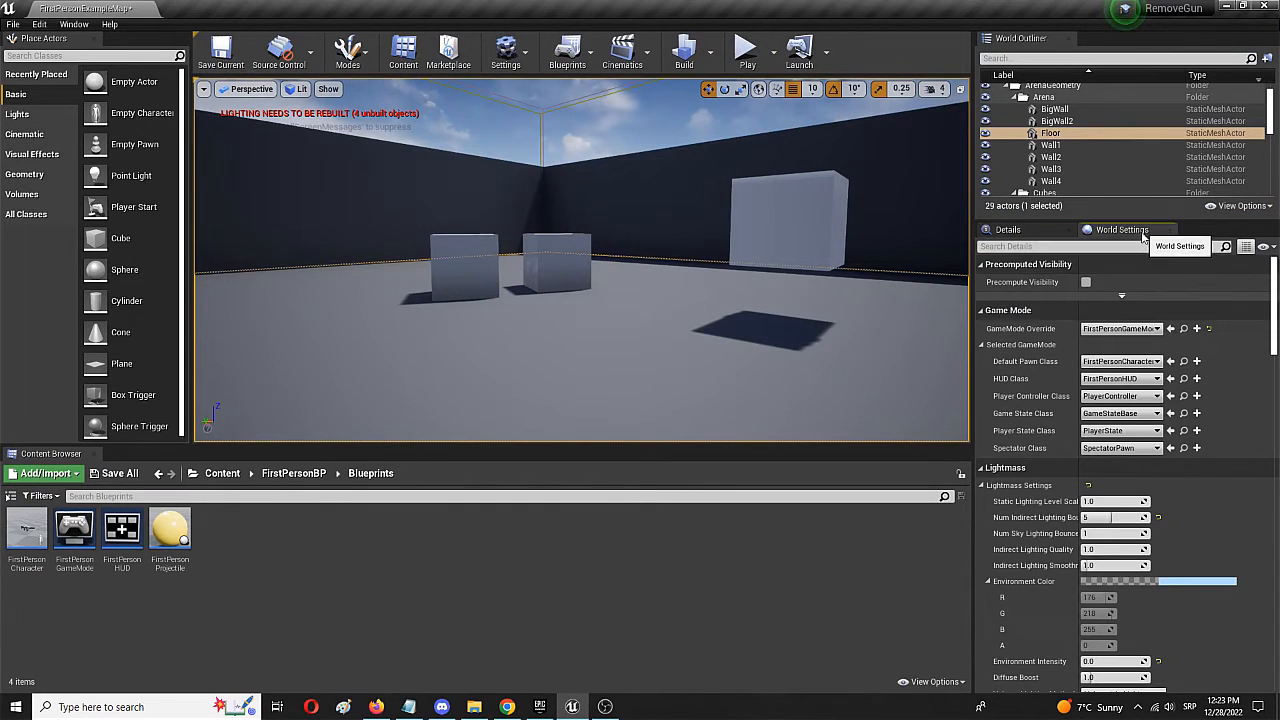
mouse_move(1145, 290)
text(grav)
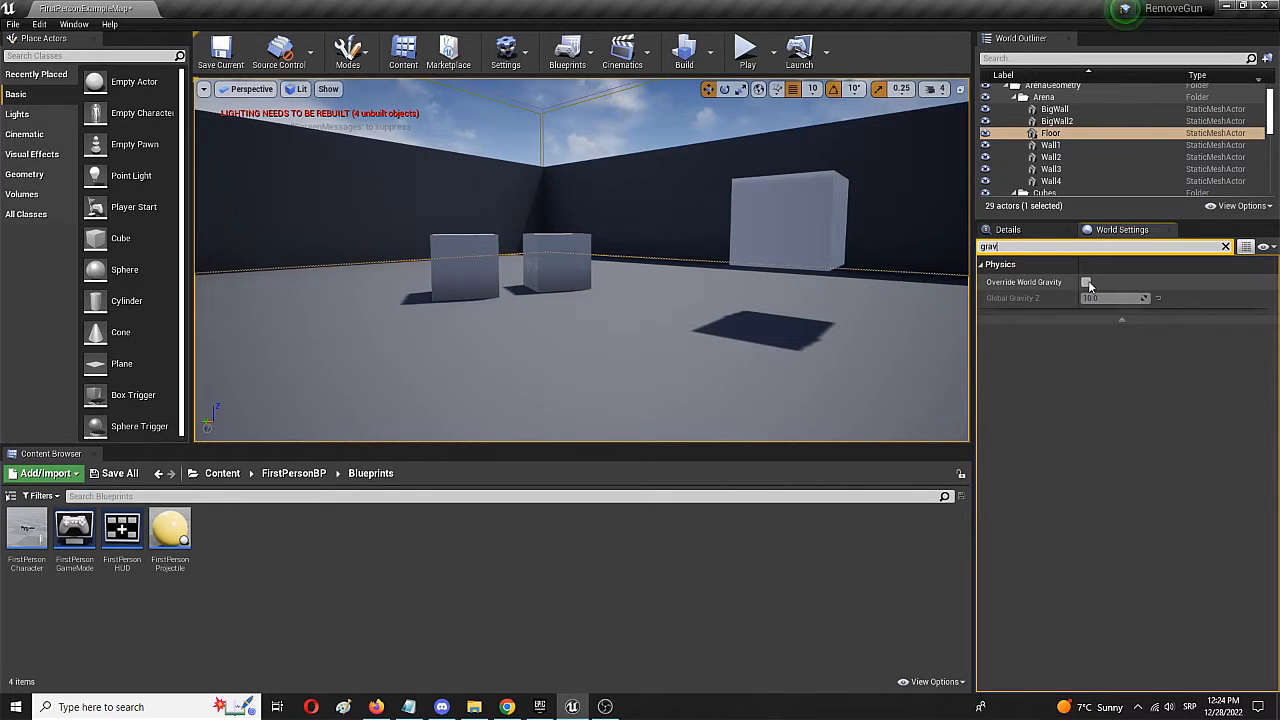
click(1087, 281)
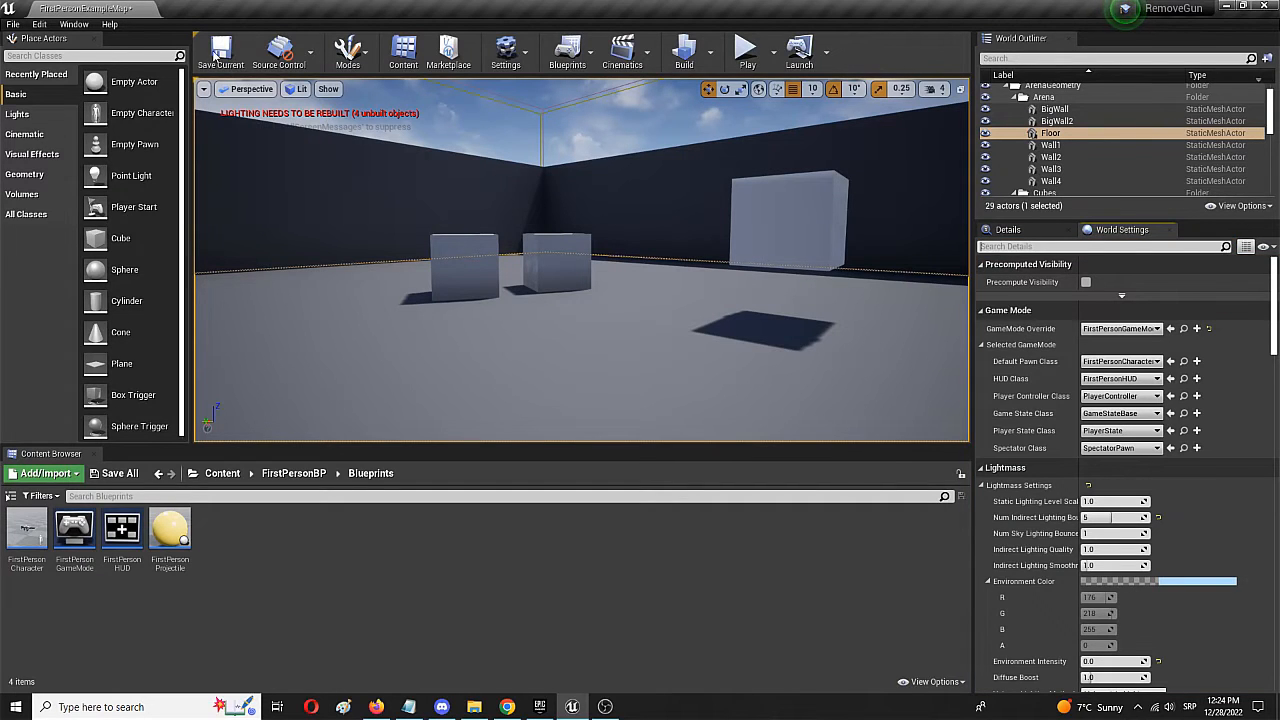
click(220, 50)
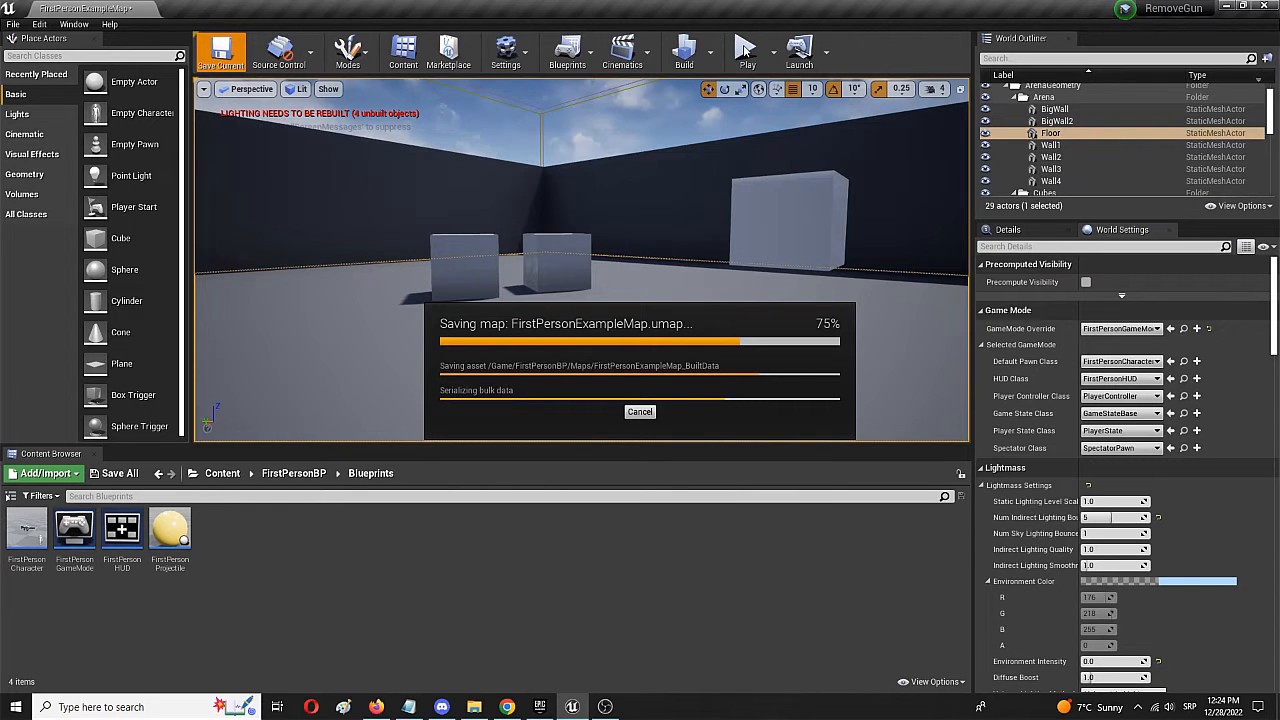
click(747, 50)
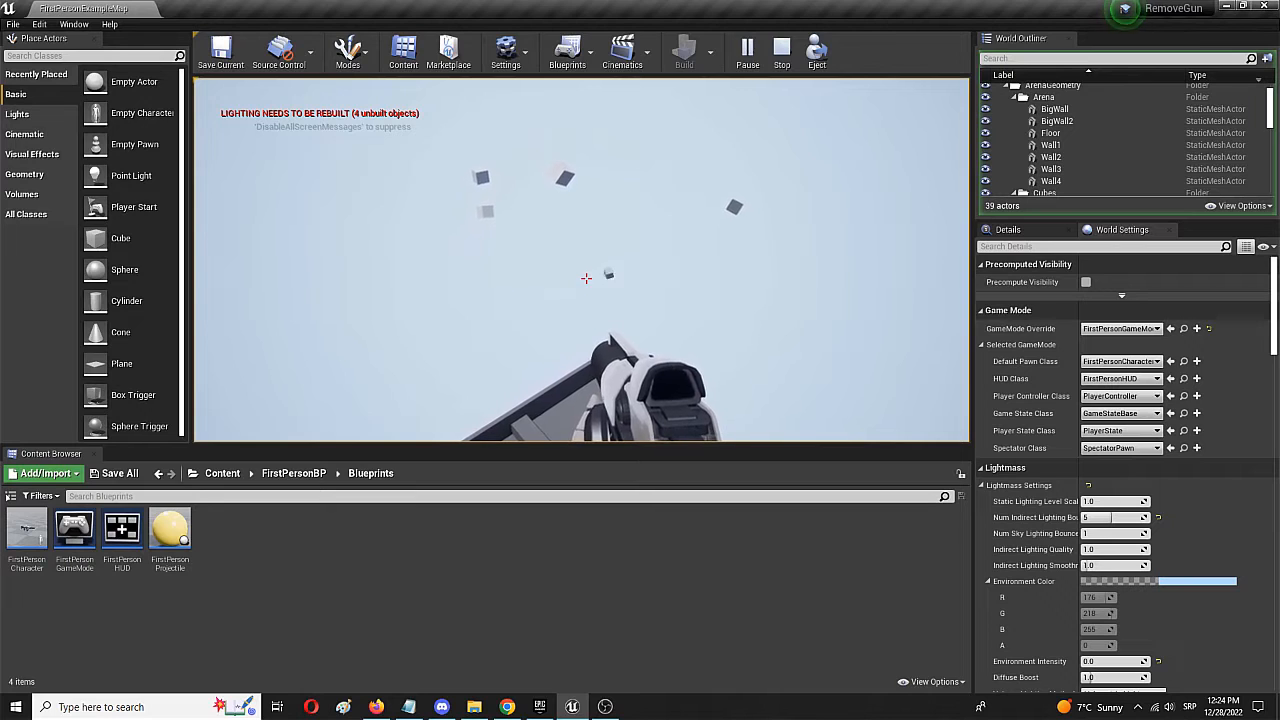
click(781, 48)
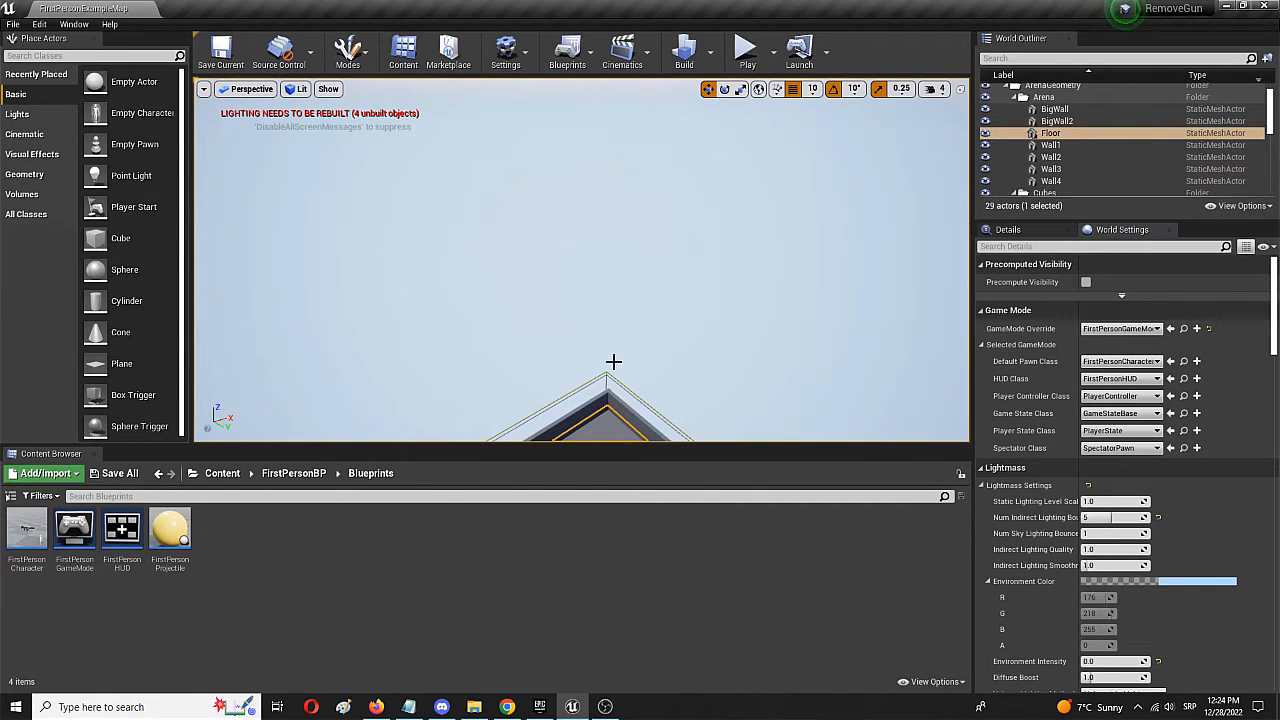
Step: Pan the view to the player start and open the FirstPersonCharacter blueprint
drag(614, 362, 594, 258)
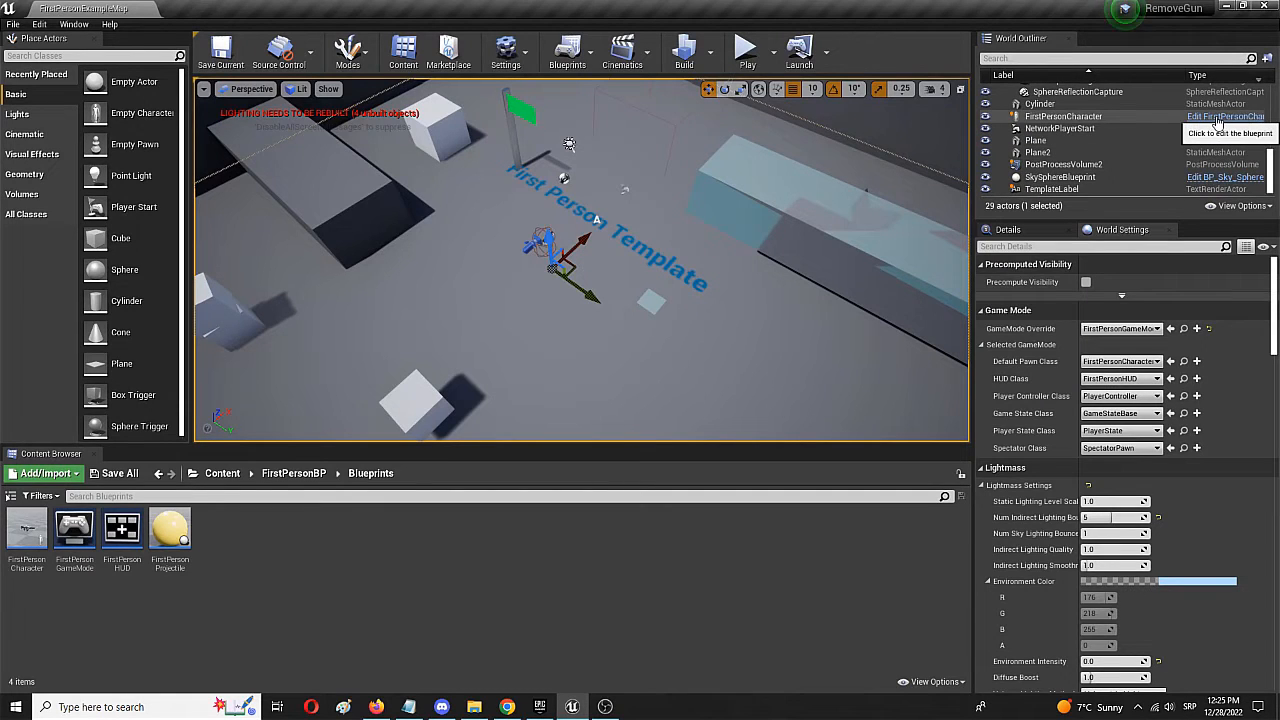
click(1225, 116)
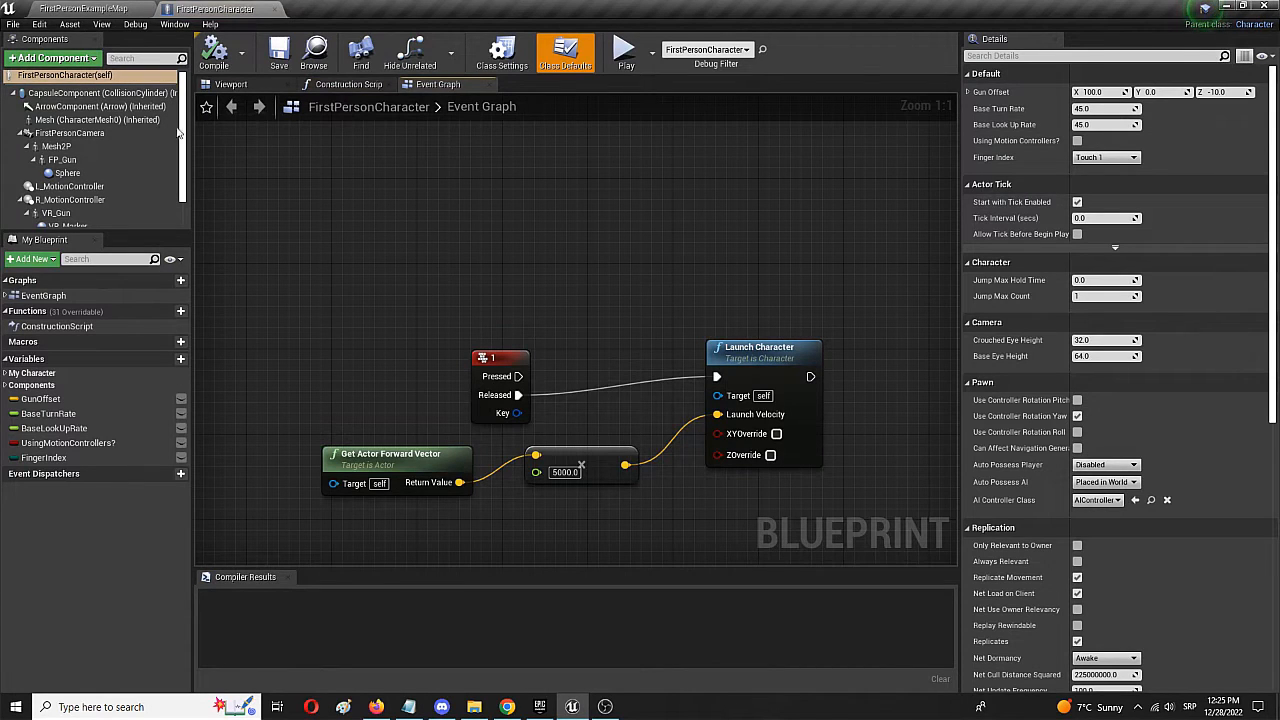
Step: Set CharacterMovement Gravity Scale to -200 and save the FirstPersonCharacter blueprint
click(95, 218)
text(g)
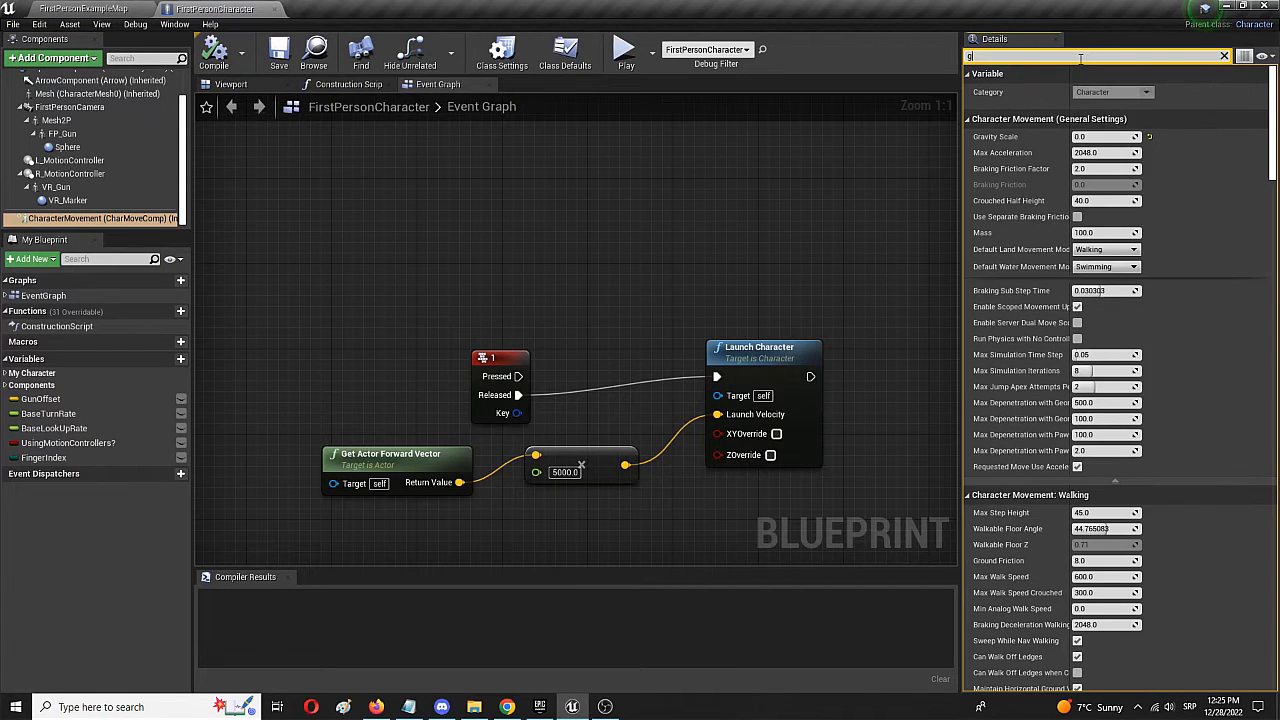
text(ravity)
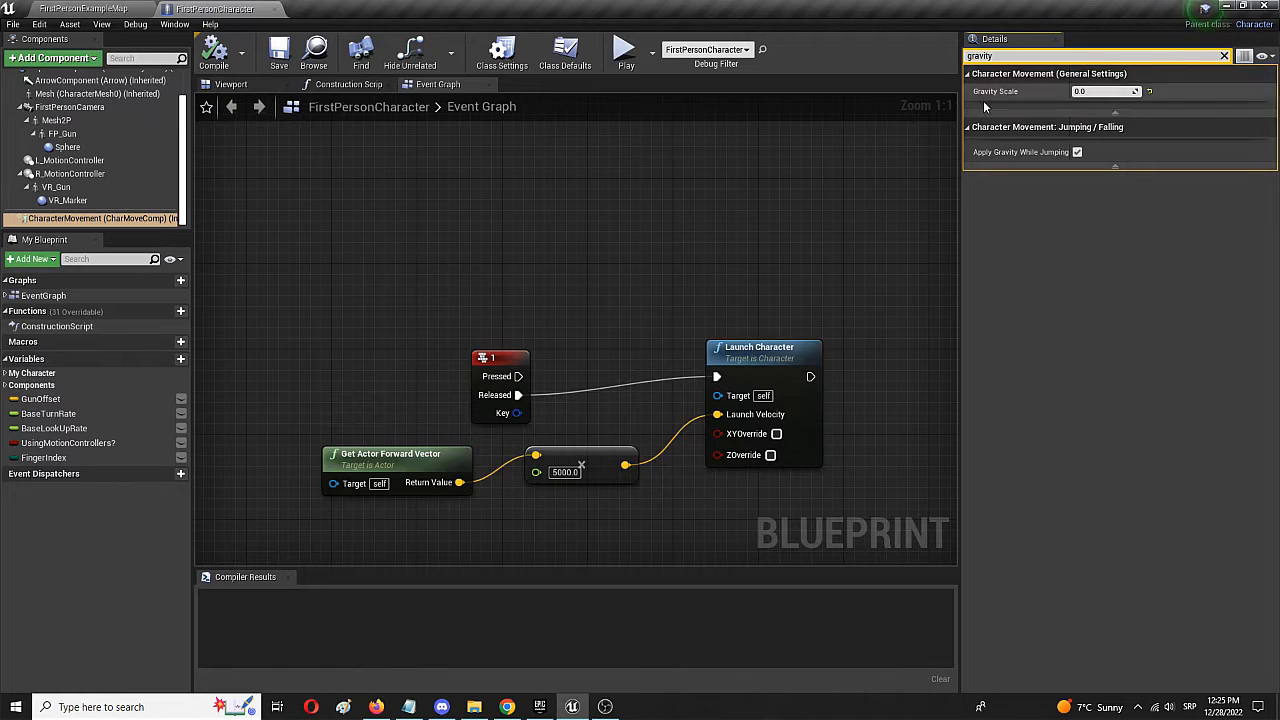
mouse_move(1000, 91)
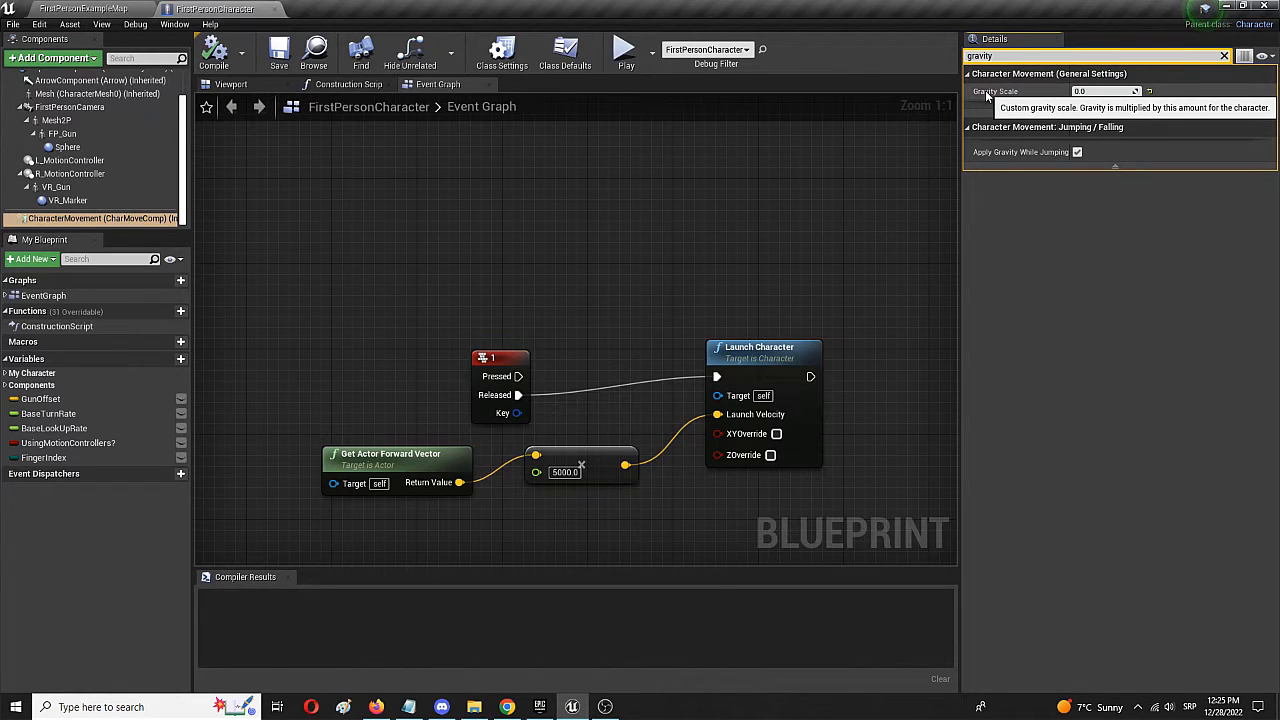
click(1100, 91)
text(-200)
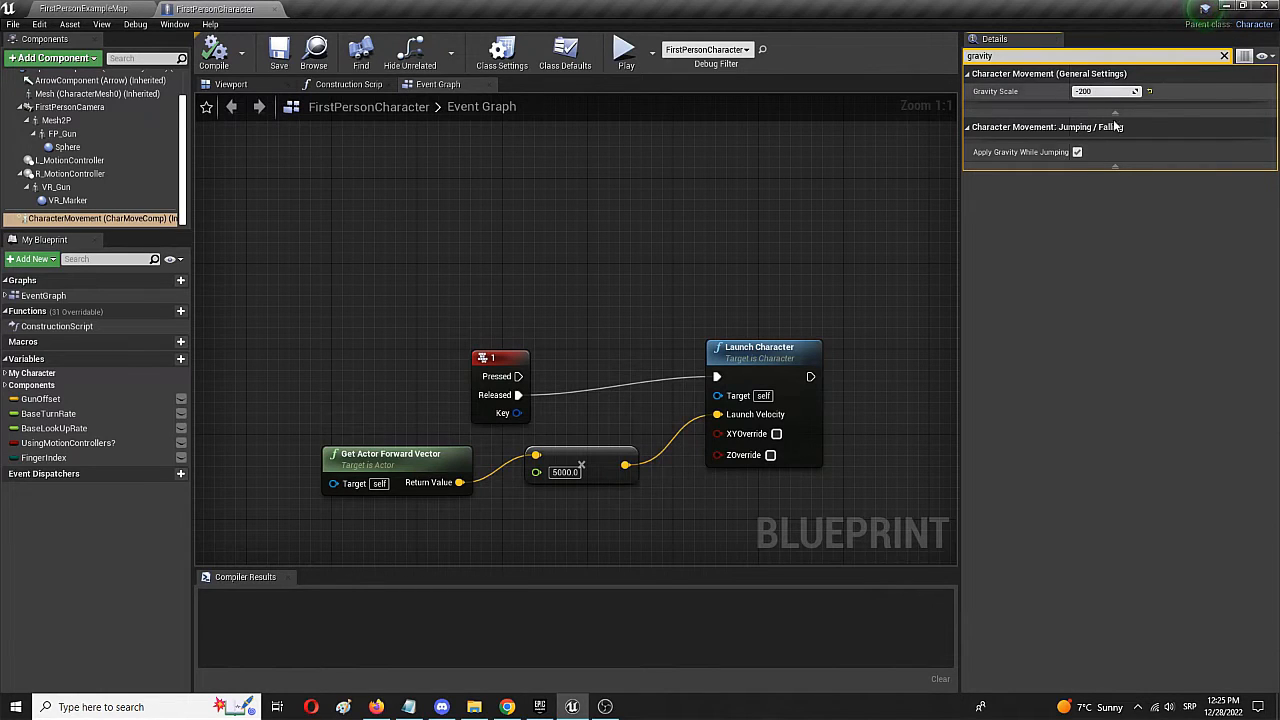
mouse_move(80, 80)
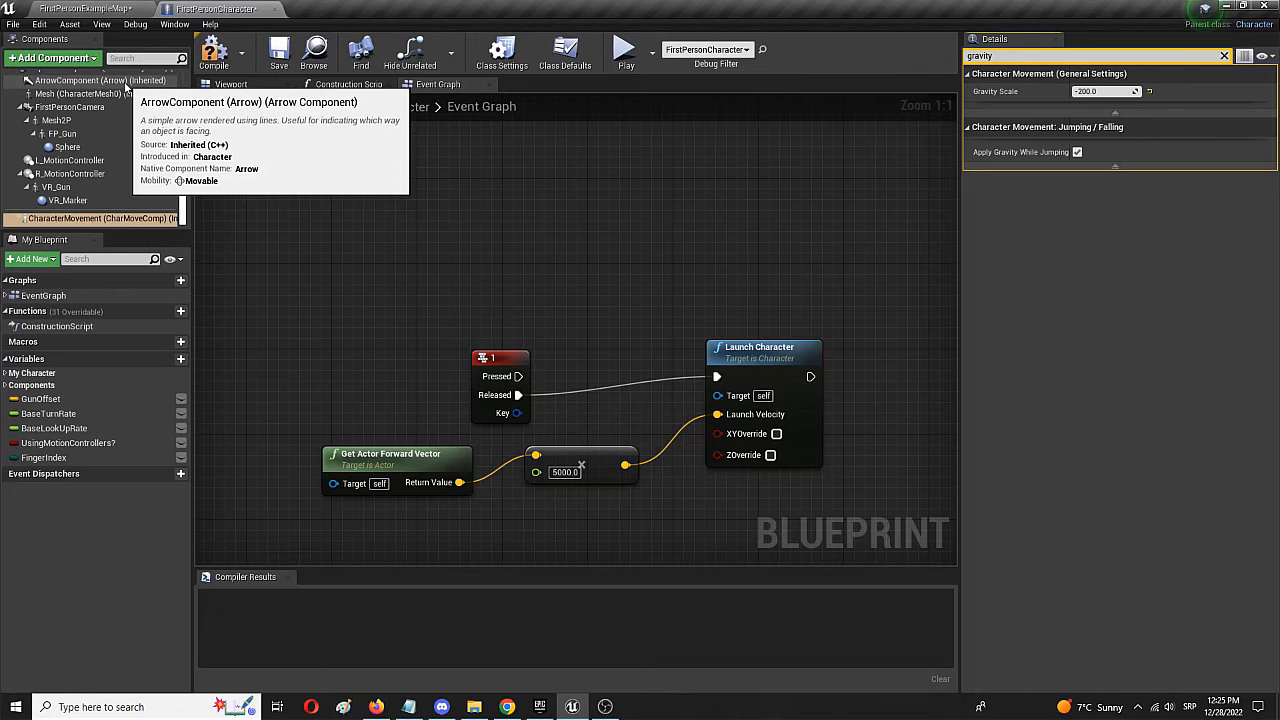
mouse_move(238, 82)
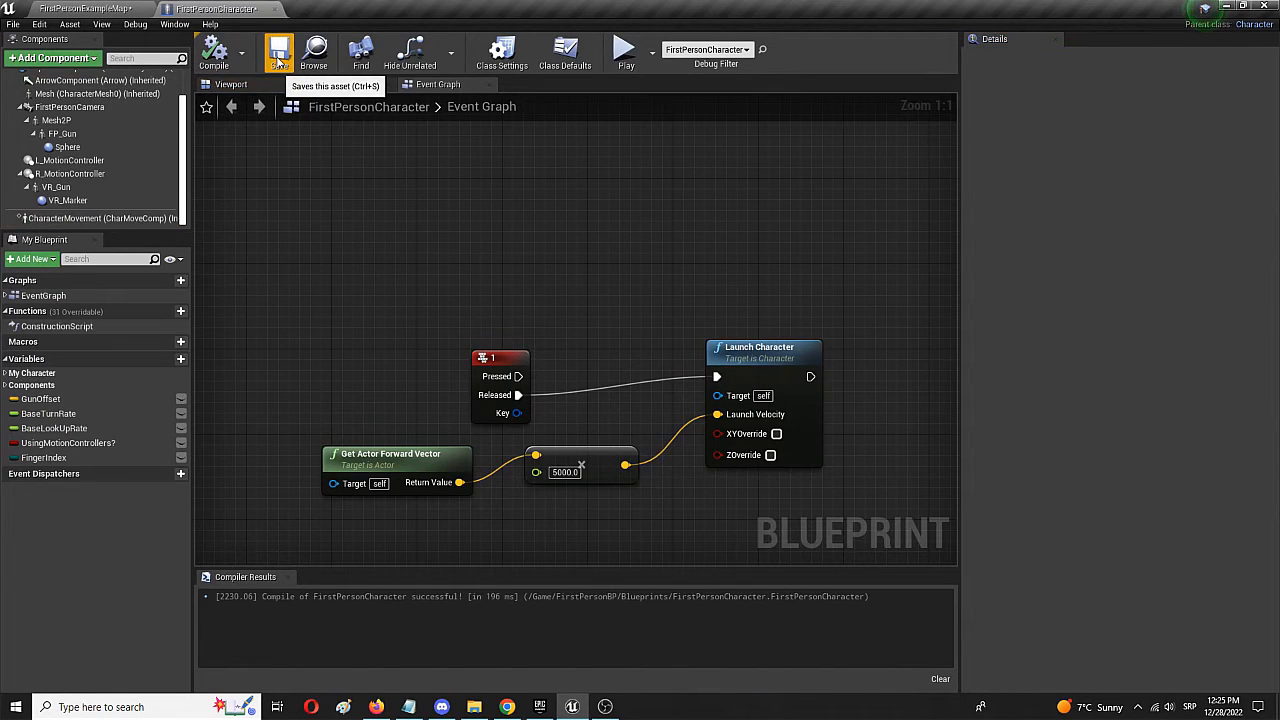
click(90, 9)
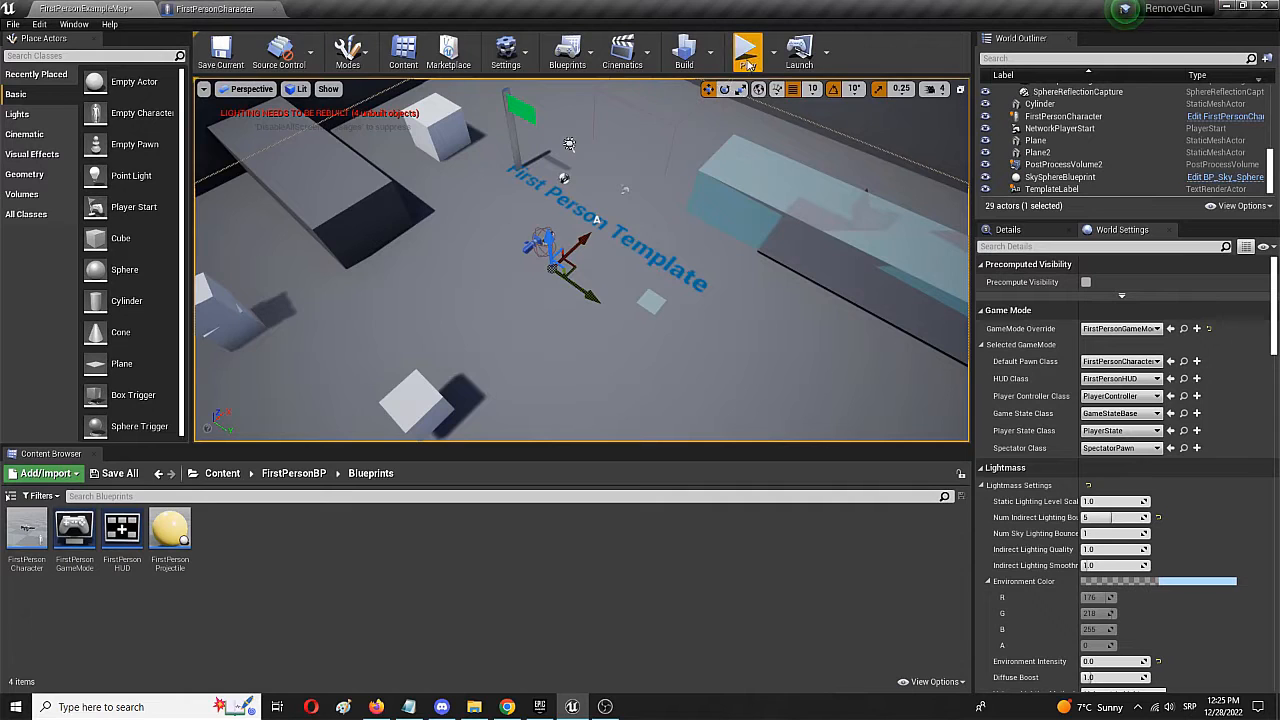
Step: Play-test the level with -200 gravity scale, then stop the session
click(747, 50)
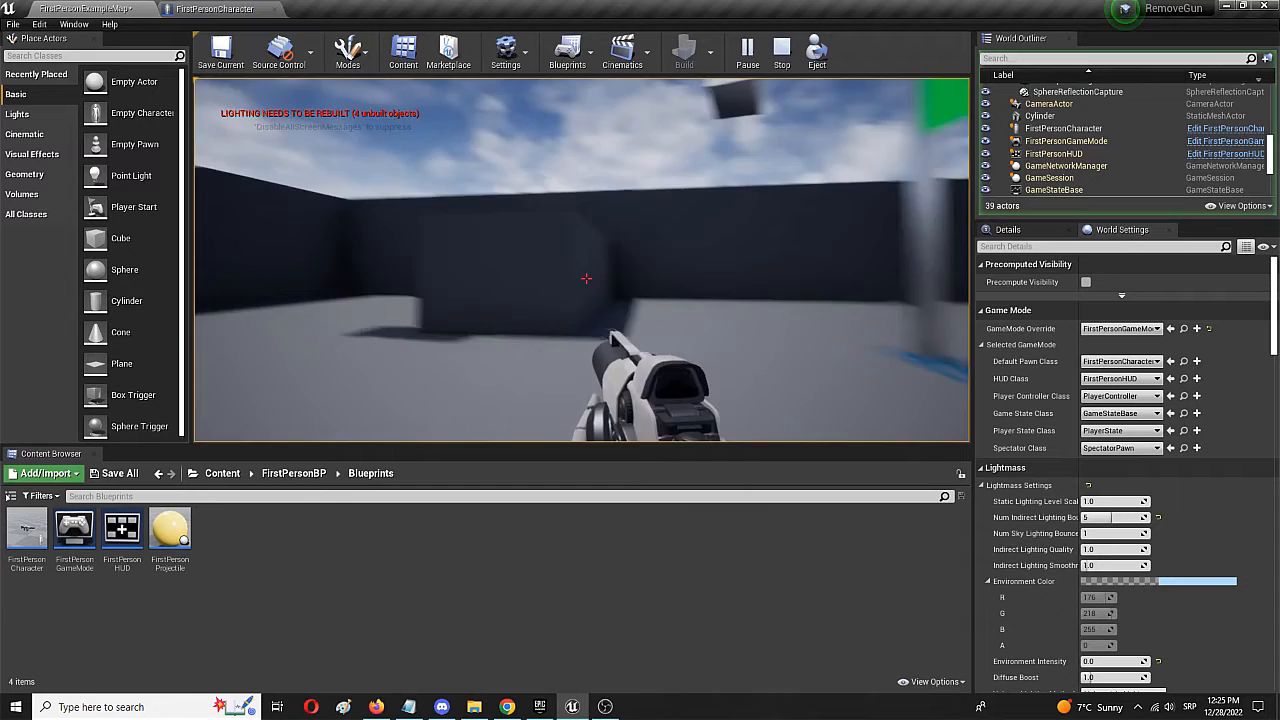
click(781, 48)
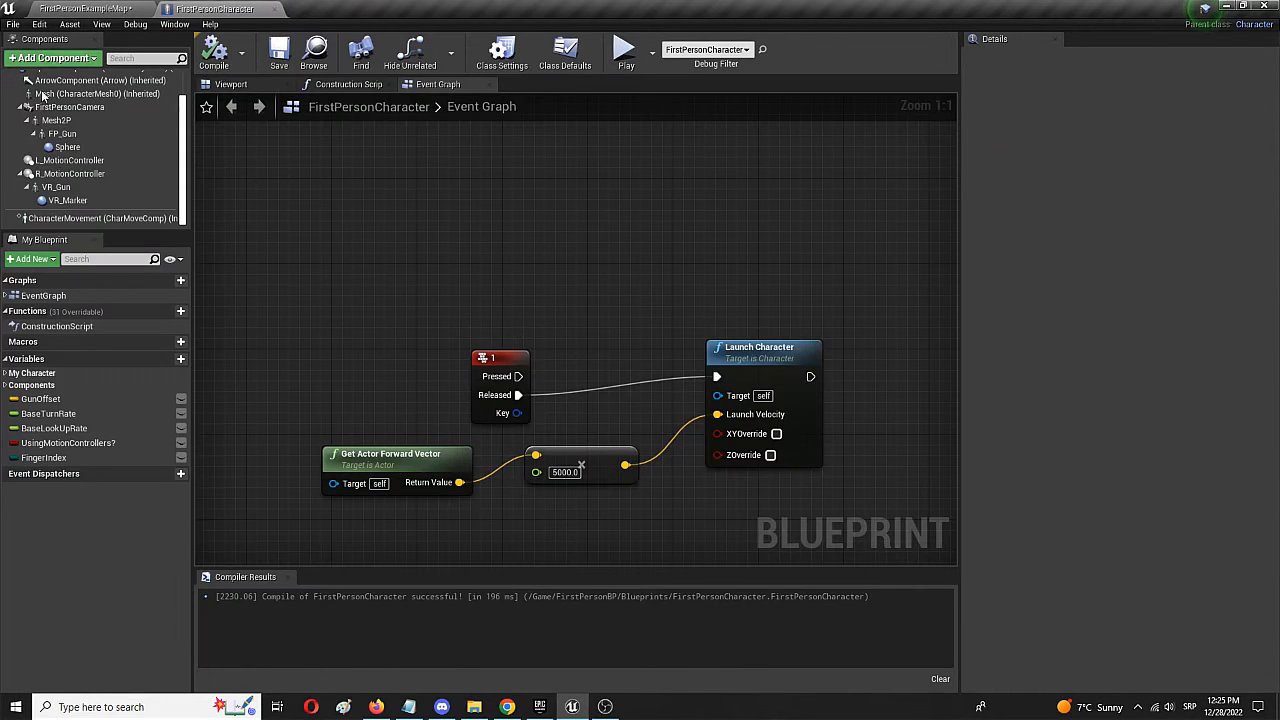
Step: Select CharacterMovement again and edit its Gravity Scale value
click(98, 218)
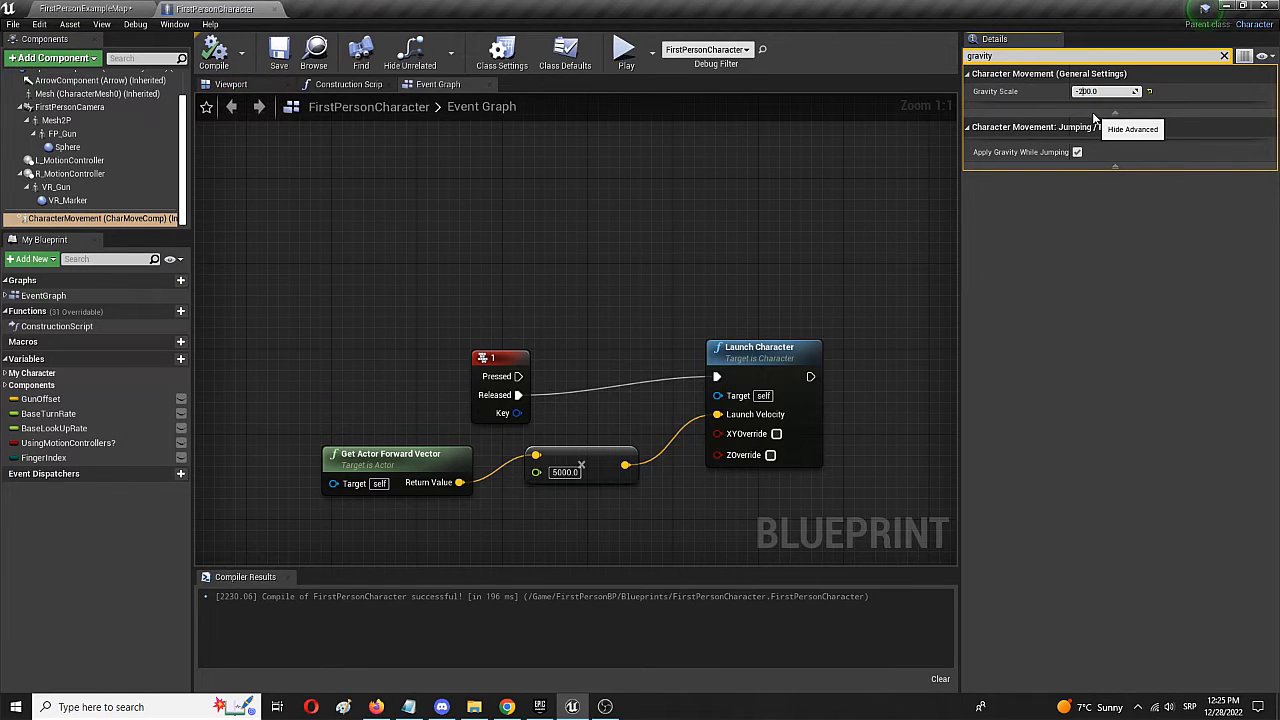
click(1105, 91)
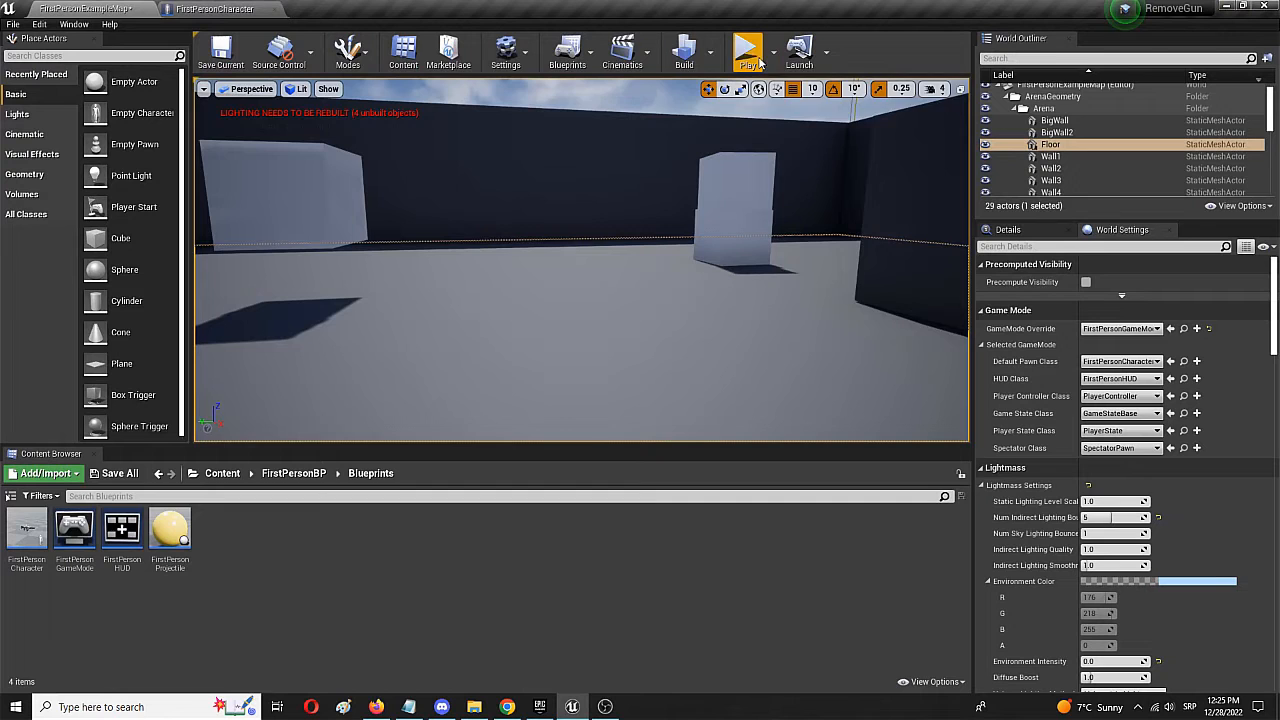
Step: Play-test the level with the adjusted gravity scale, then stop the session
click(748, 48)
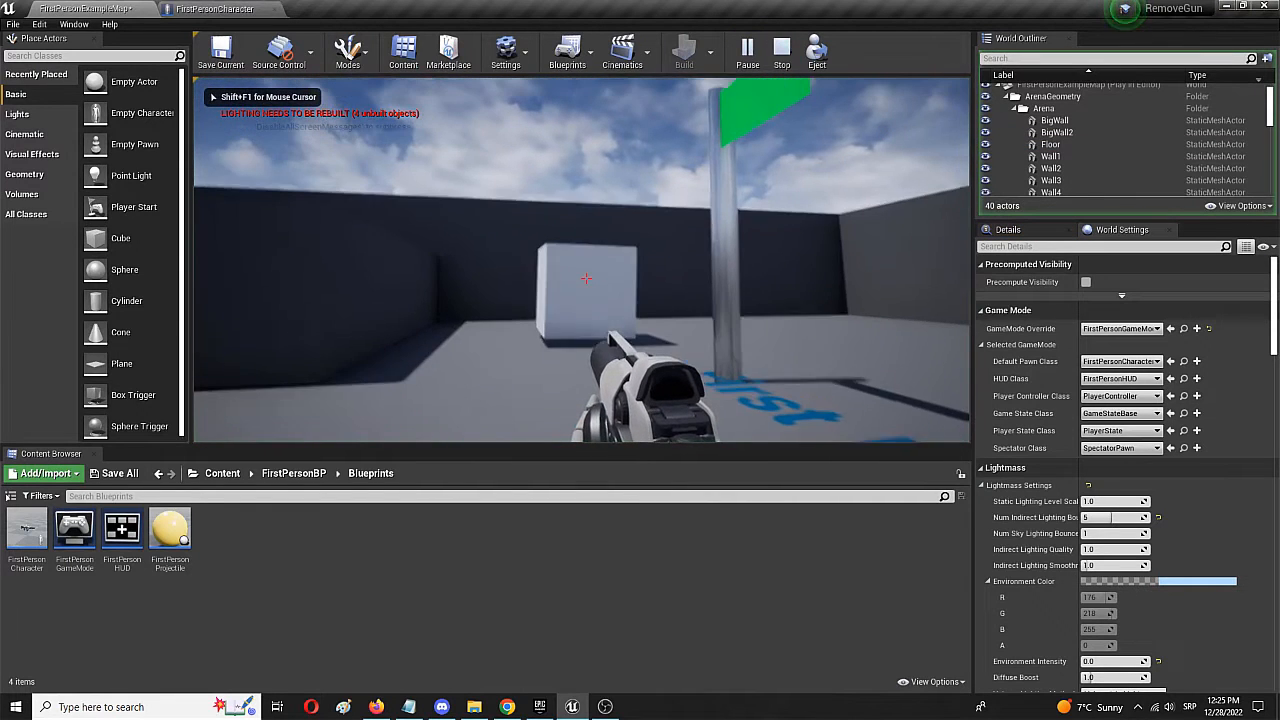
mouse_move(585, 278)
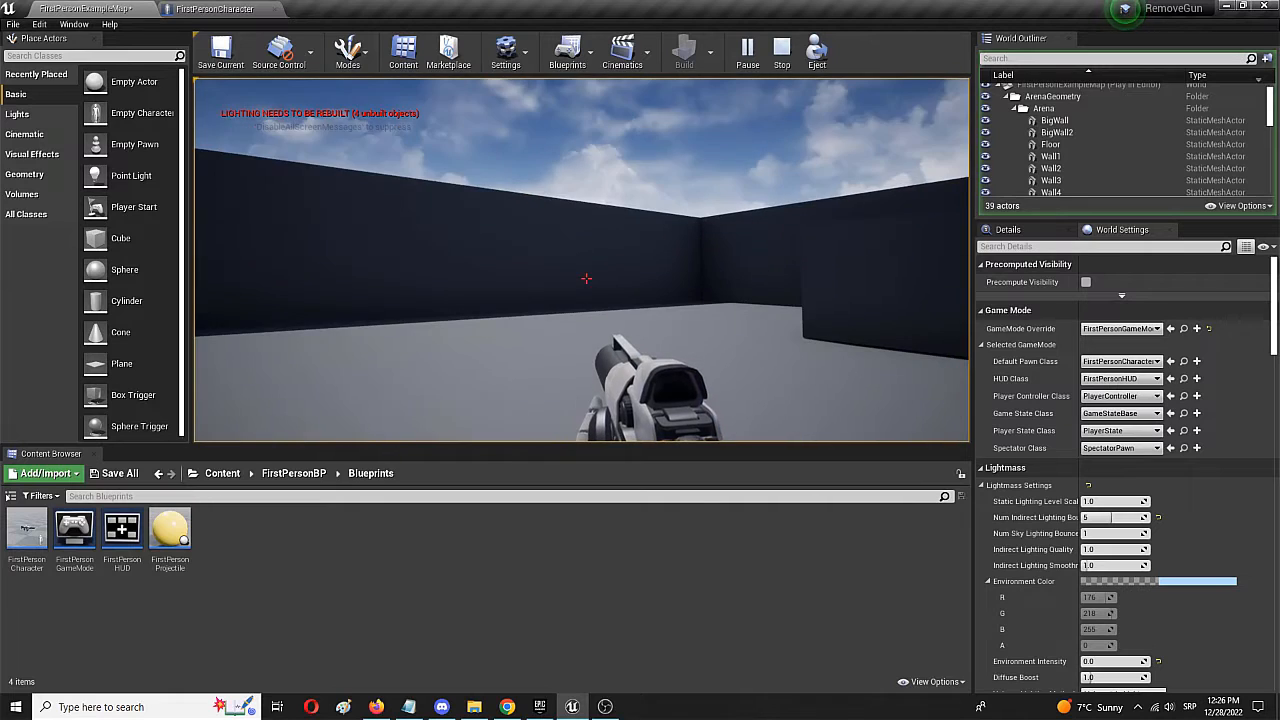
click(781, 50)
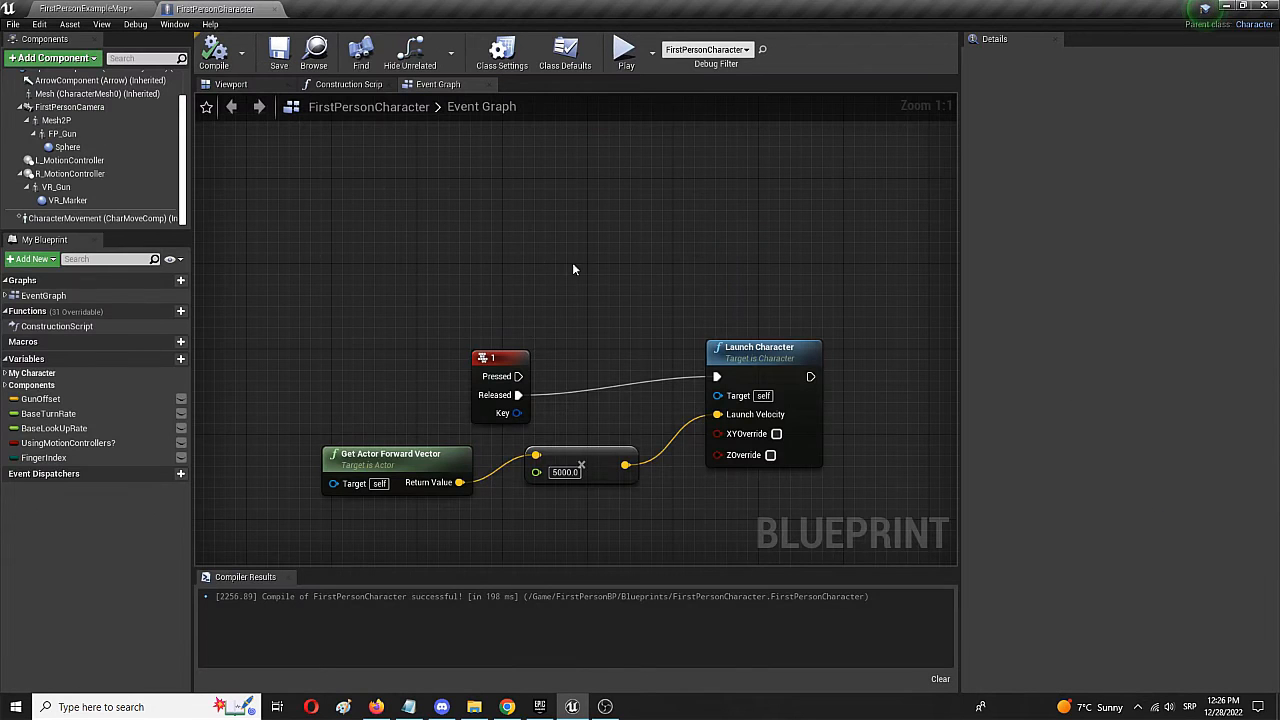
Step: Check that CharacterMovement Gravity Scale reads -50, then return to the FirstPersonExampleMap
click(100, 218)
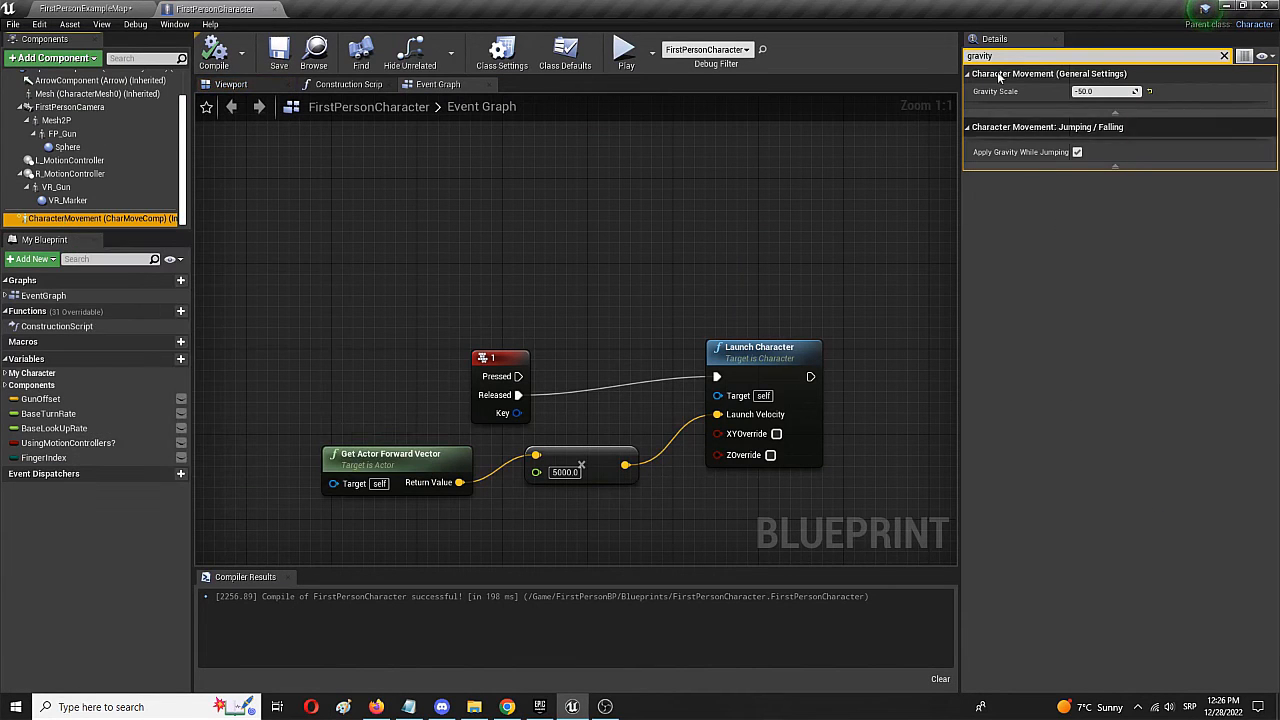
mouse_move(1032, 91)
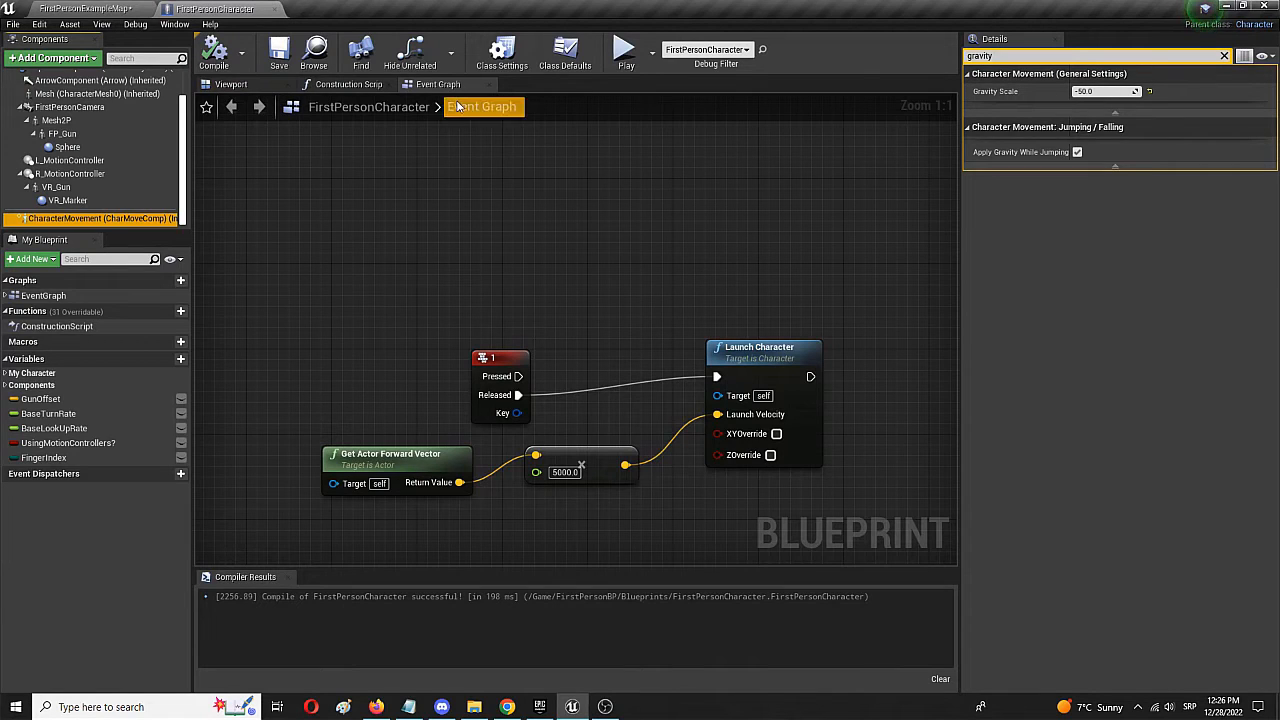
mouse_move(463, 131)
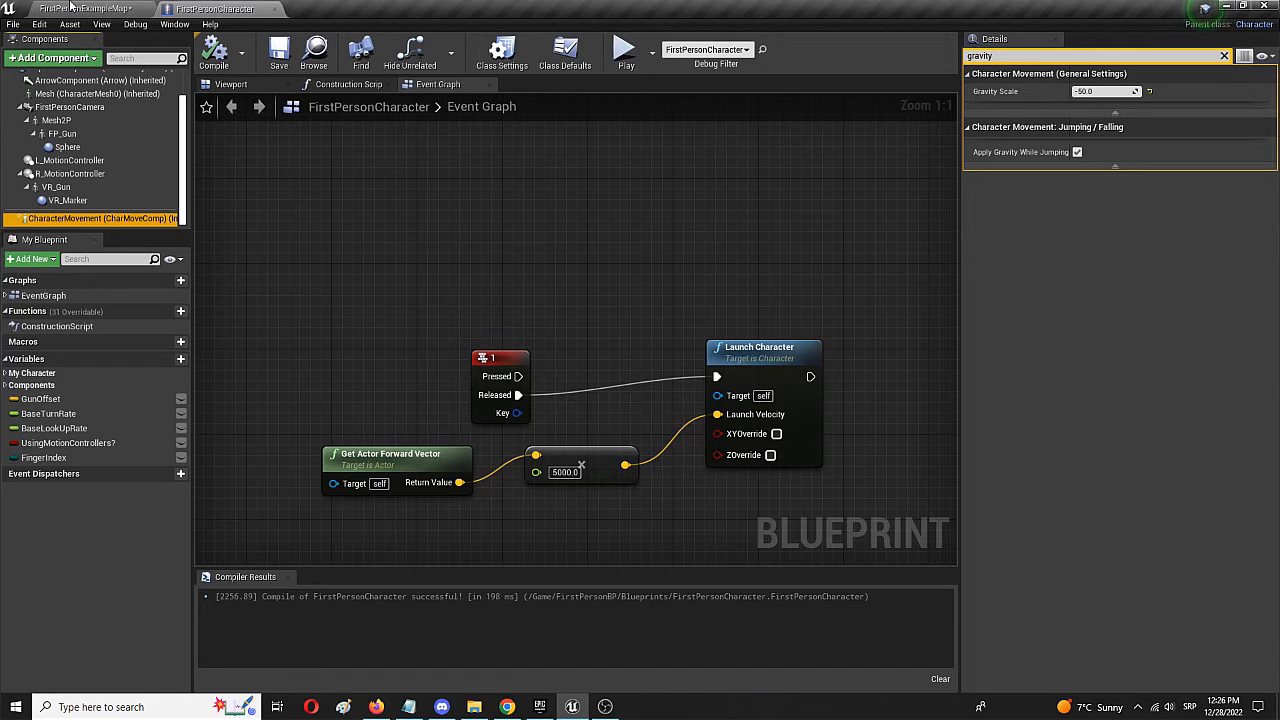
click(75, 9)
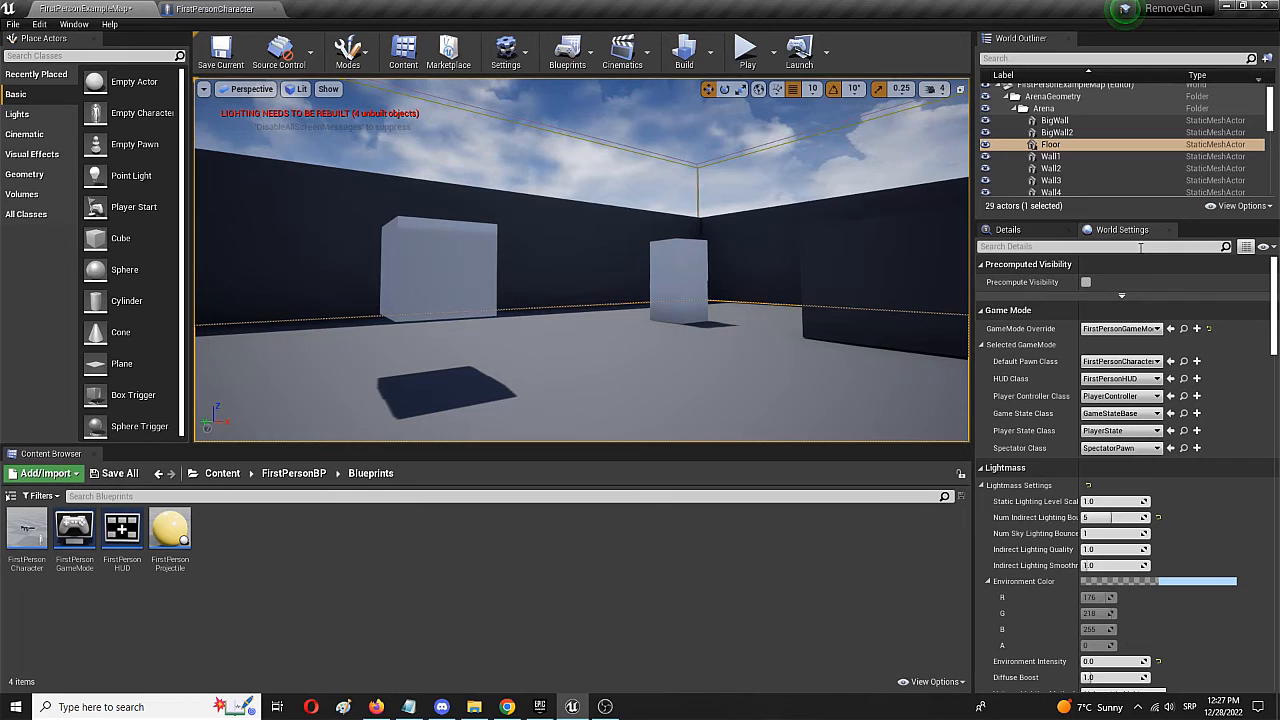
mouse_move(113, 7)
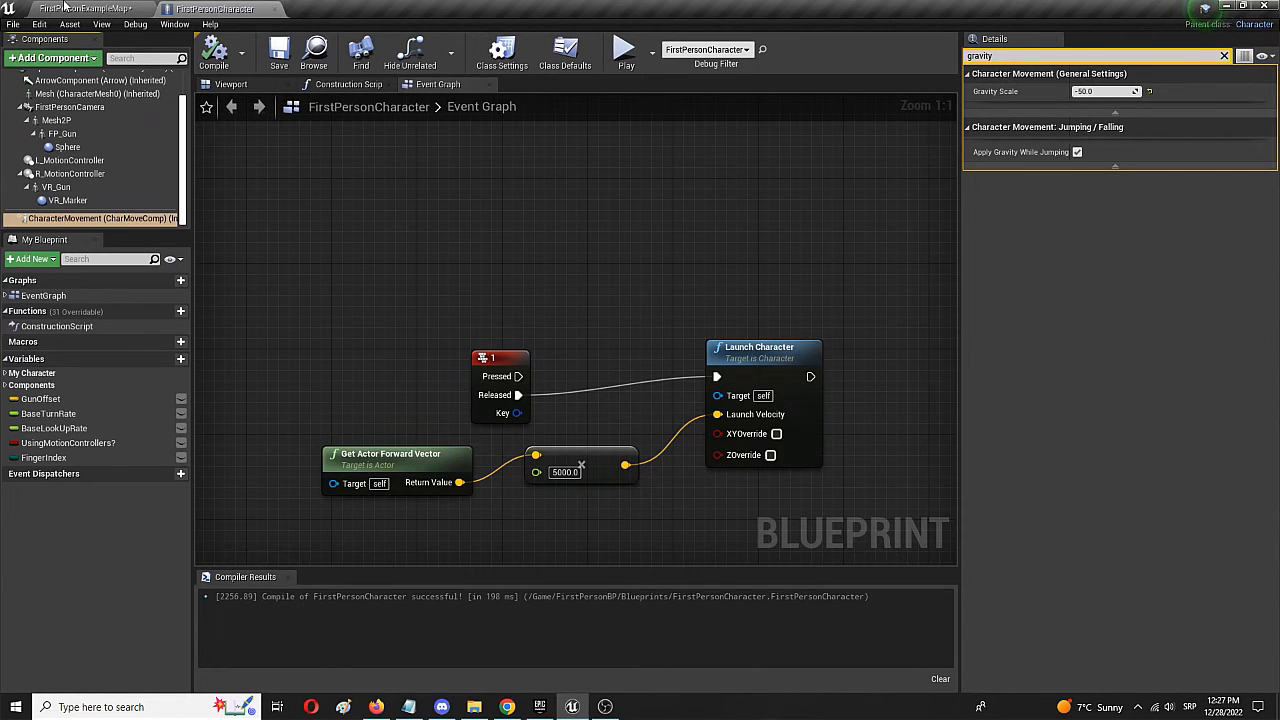
click(85, 9)
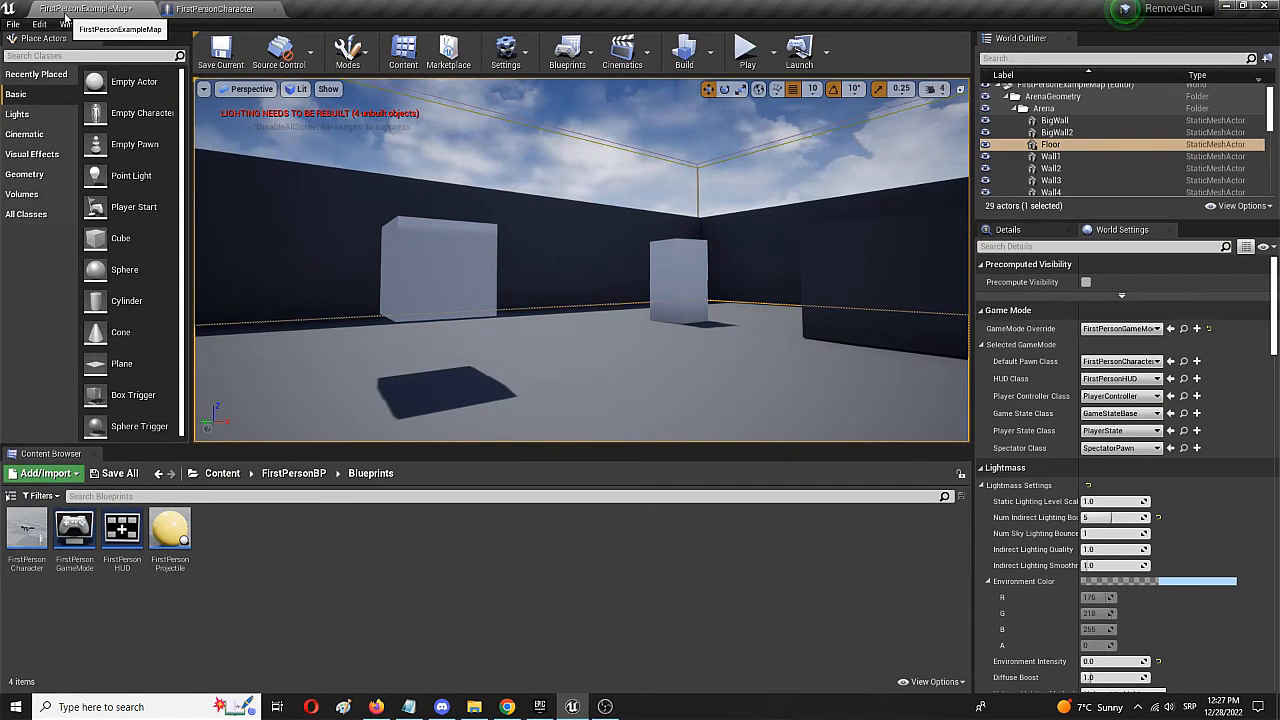